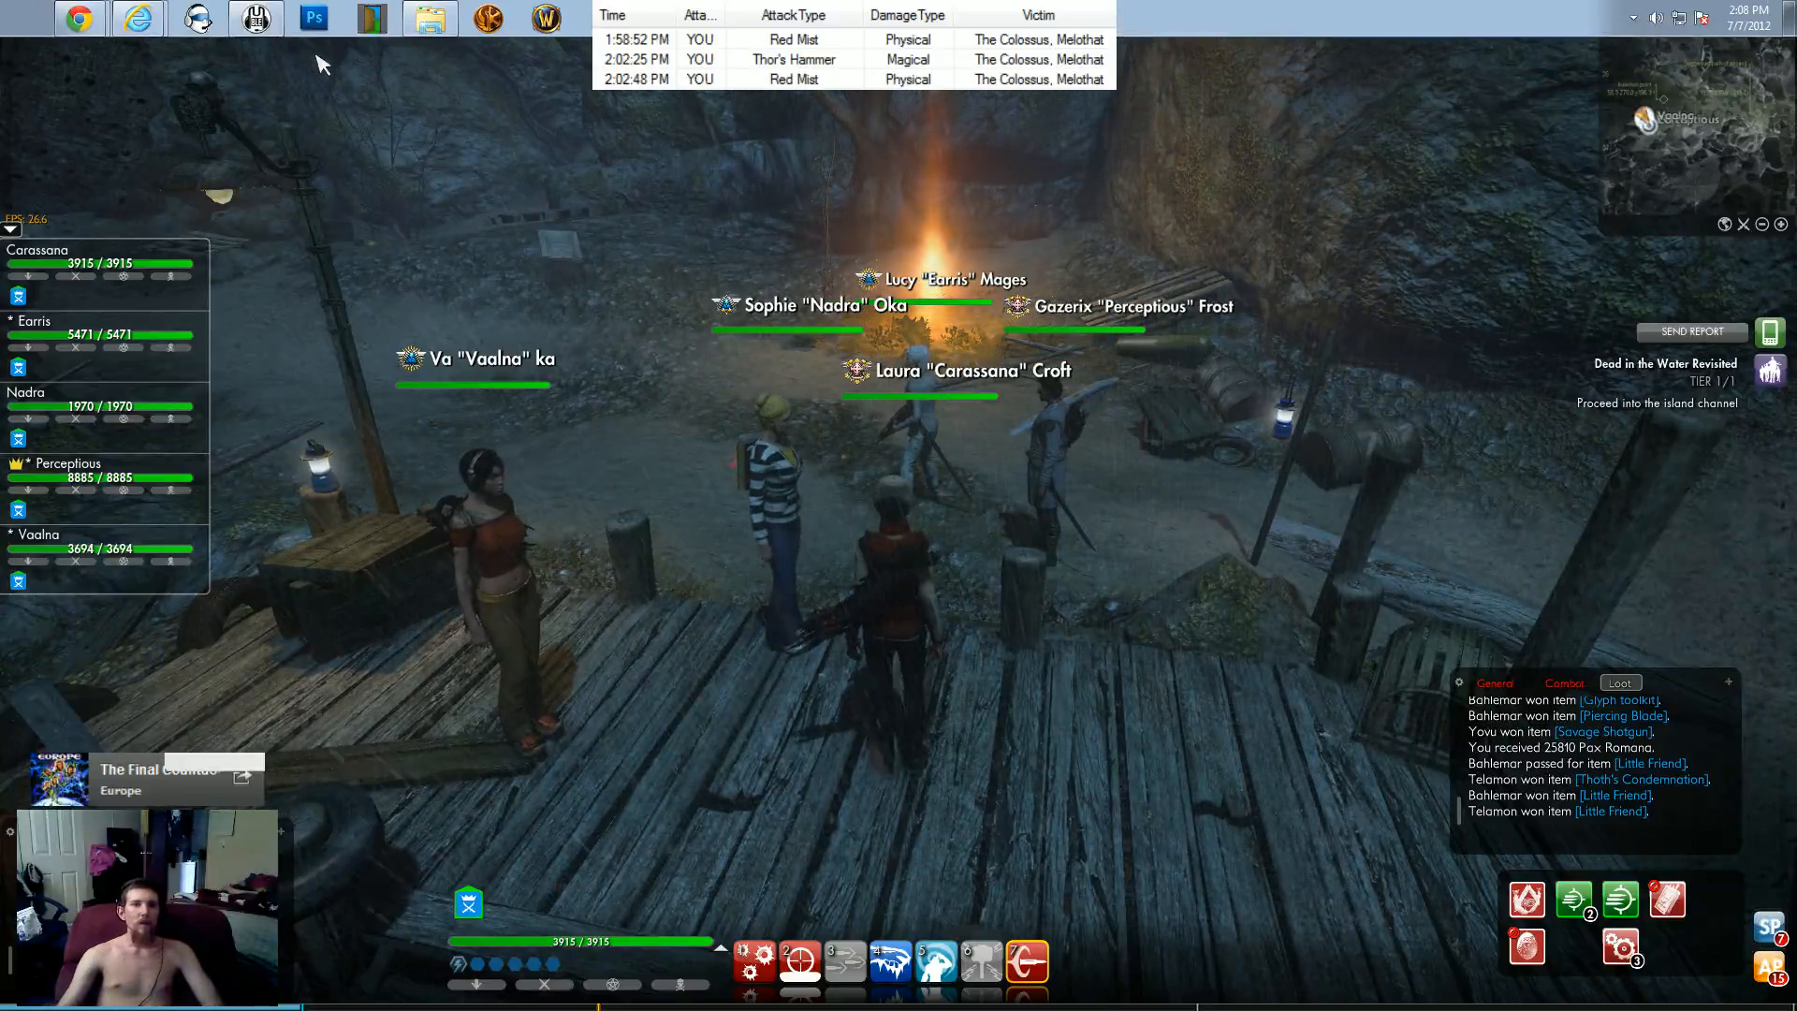
mouse_move(78, 73)
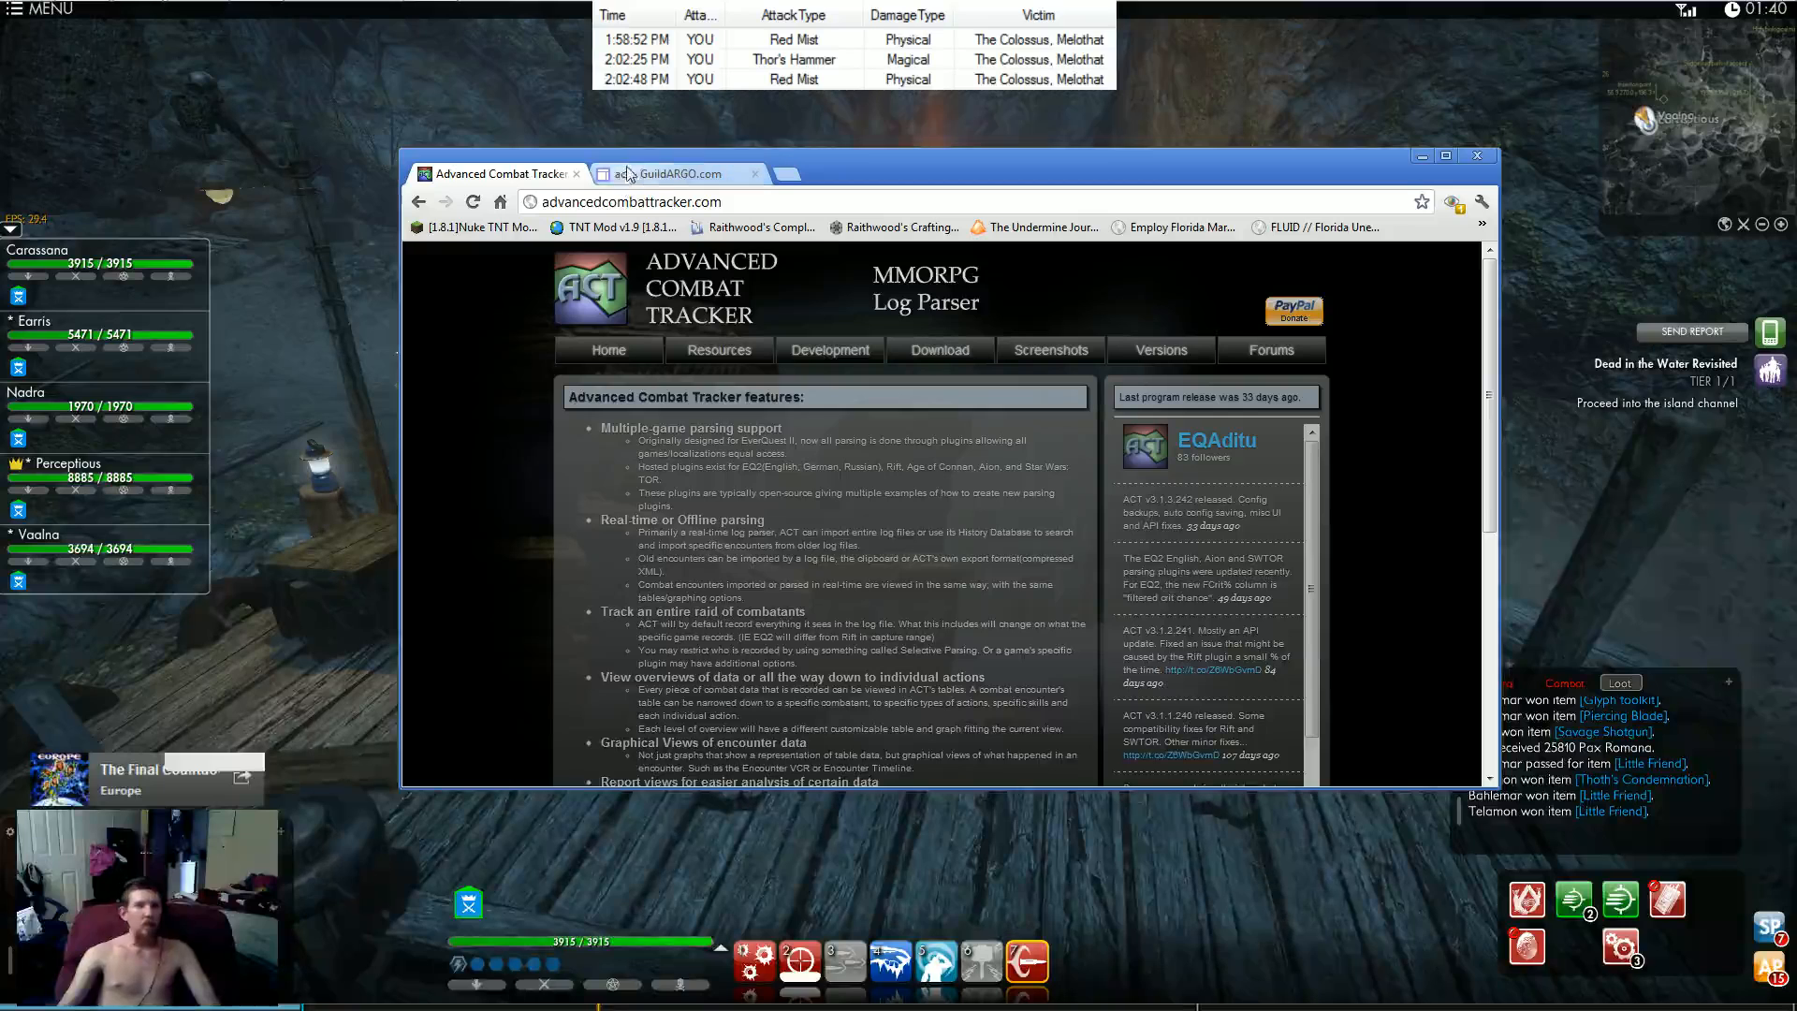
Step: Switch Chrome to the GuildARGO.com tab showing guildargo.com/act
left_click(673, 173)
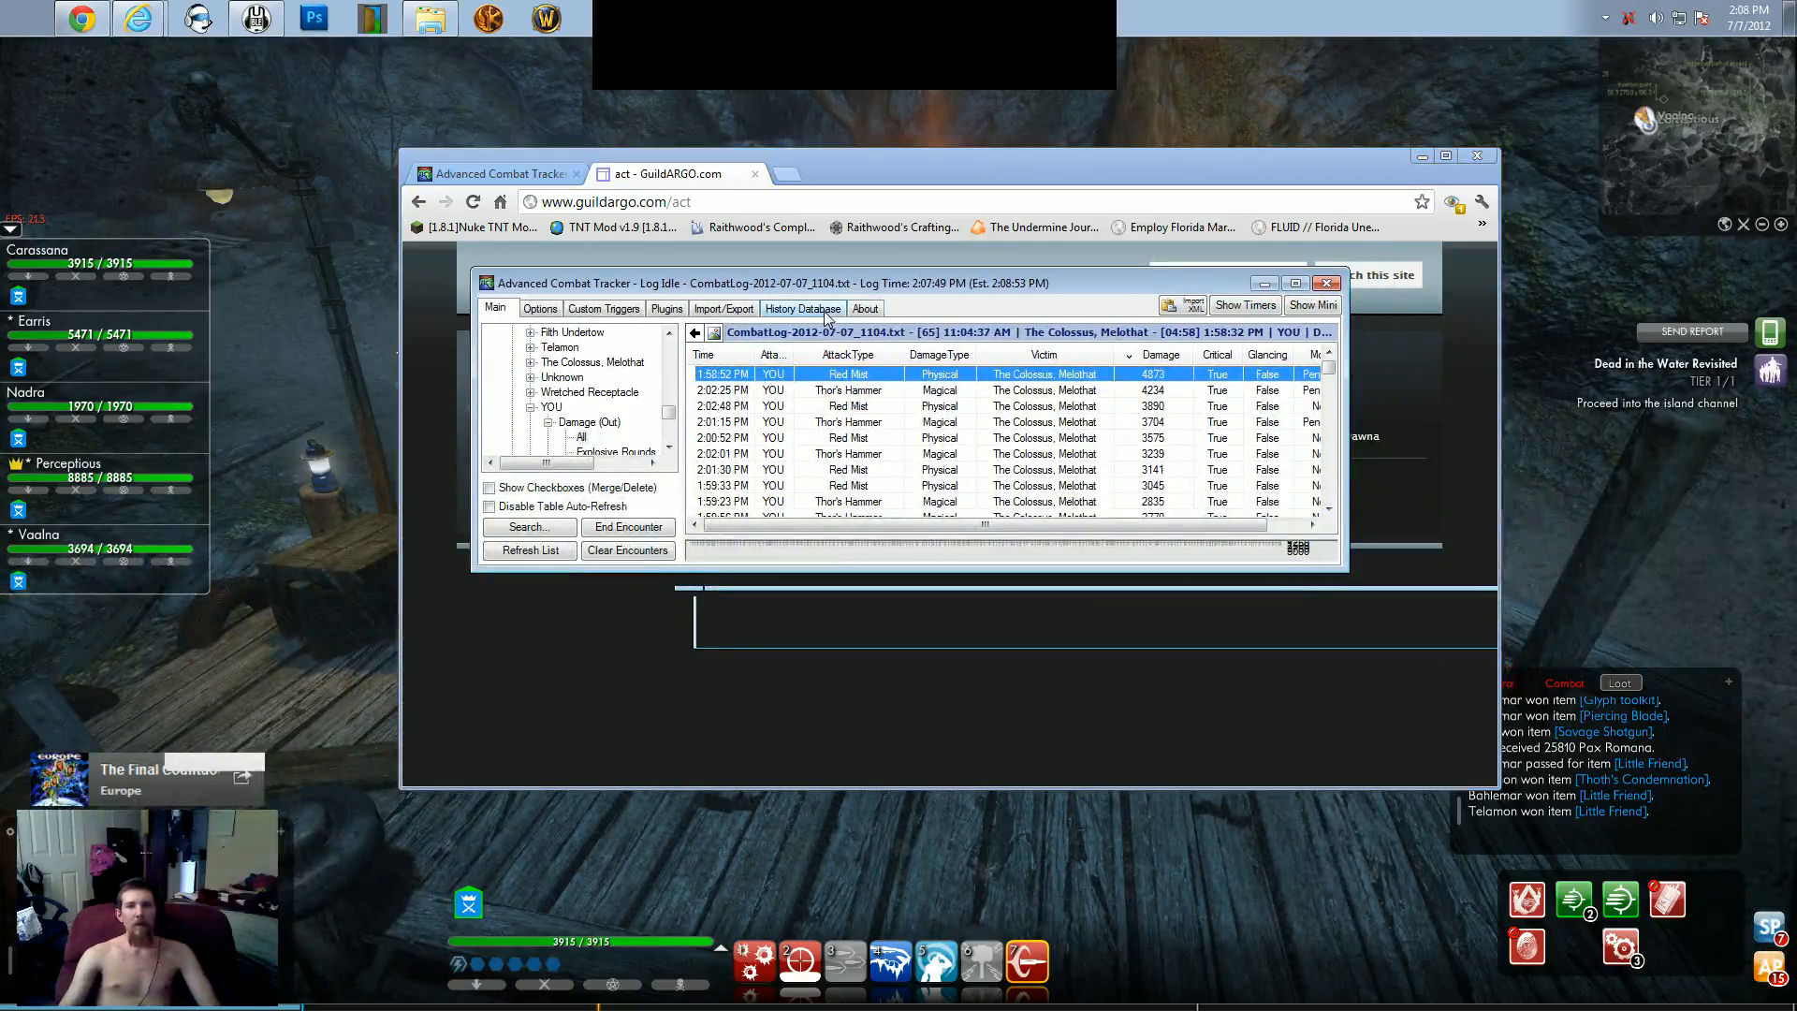
Step: Show ACT's Plugin Listing to confirm TSWParser.dll is started and enabled
left_click(667, 308)
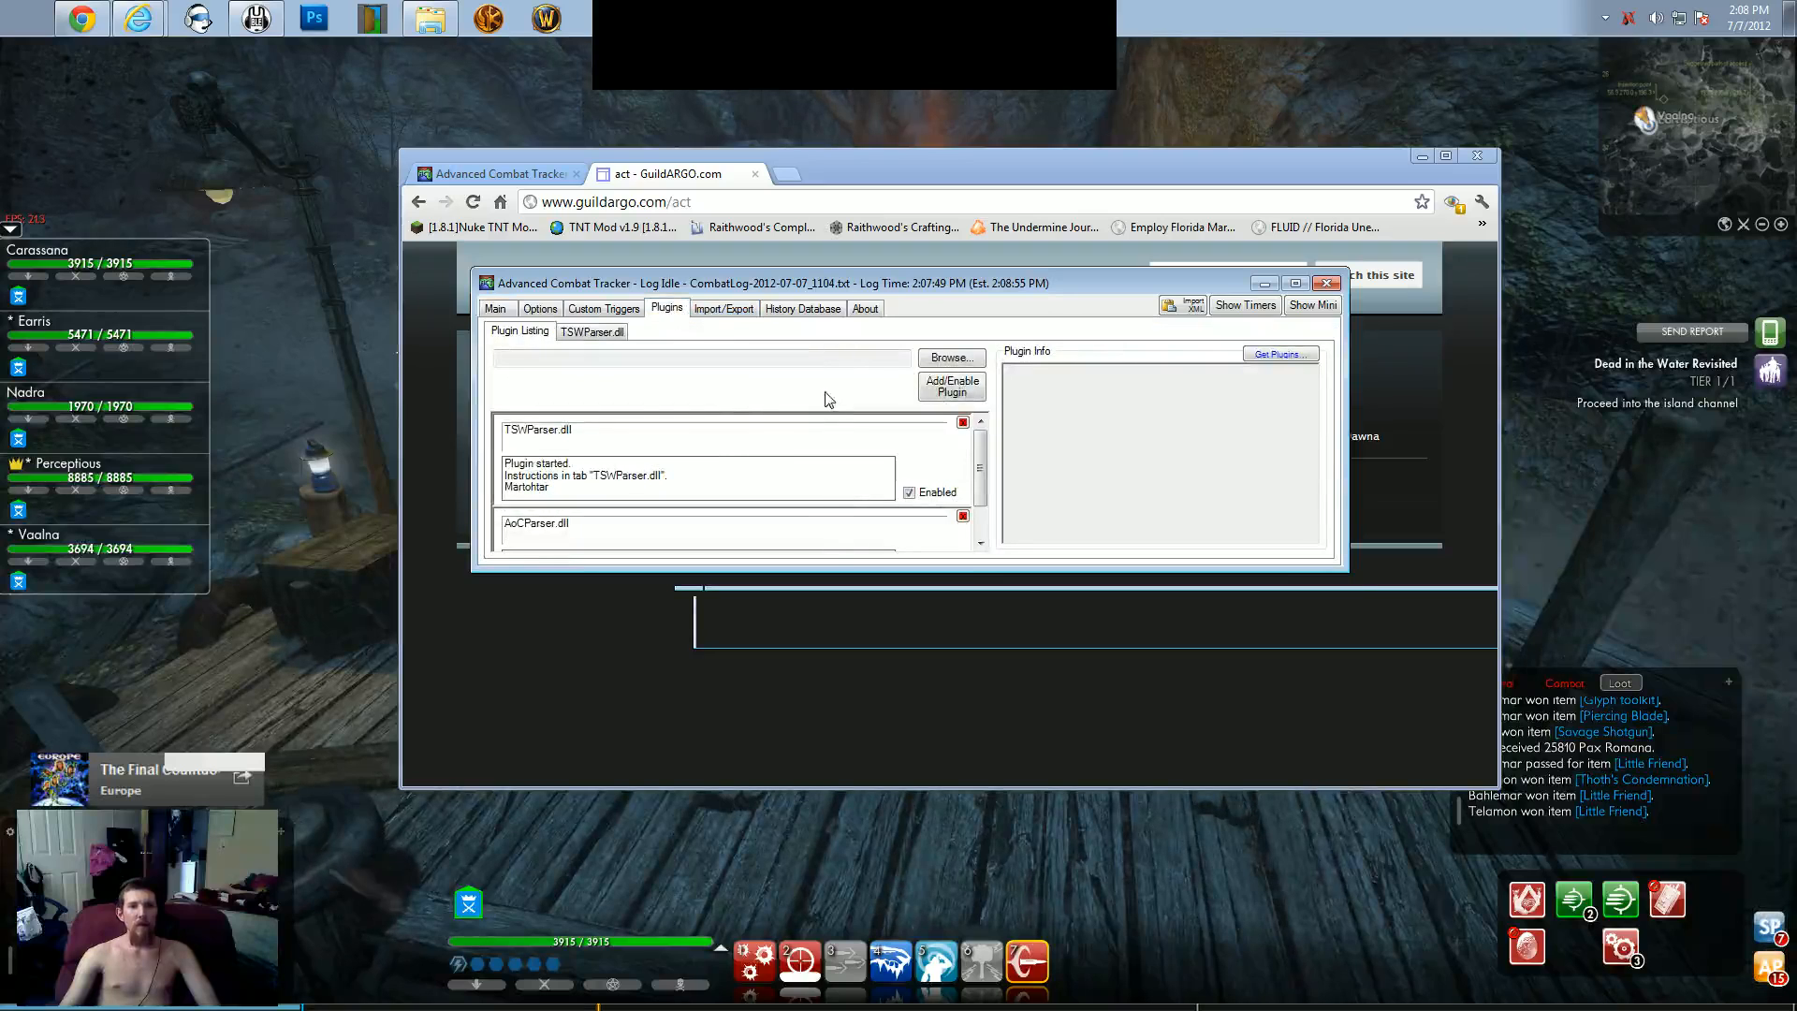
Step: Browse to TSWParser.dll and add and enable it as an ACT plugin
left_click(951, 358)
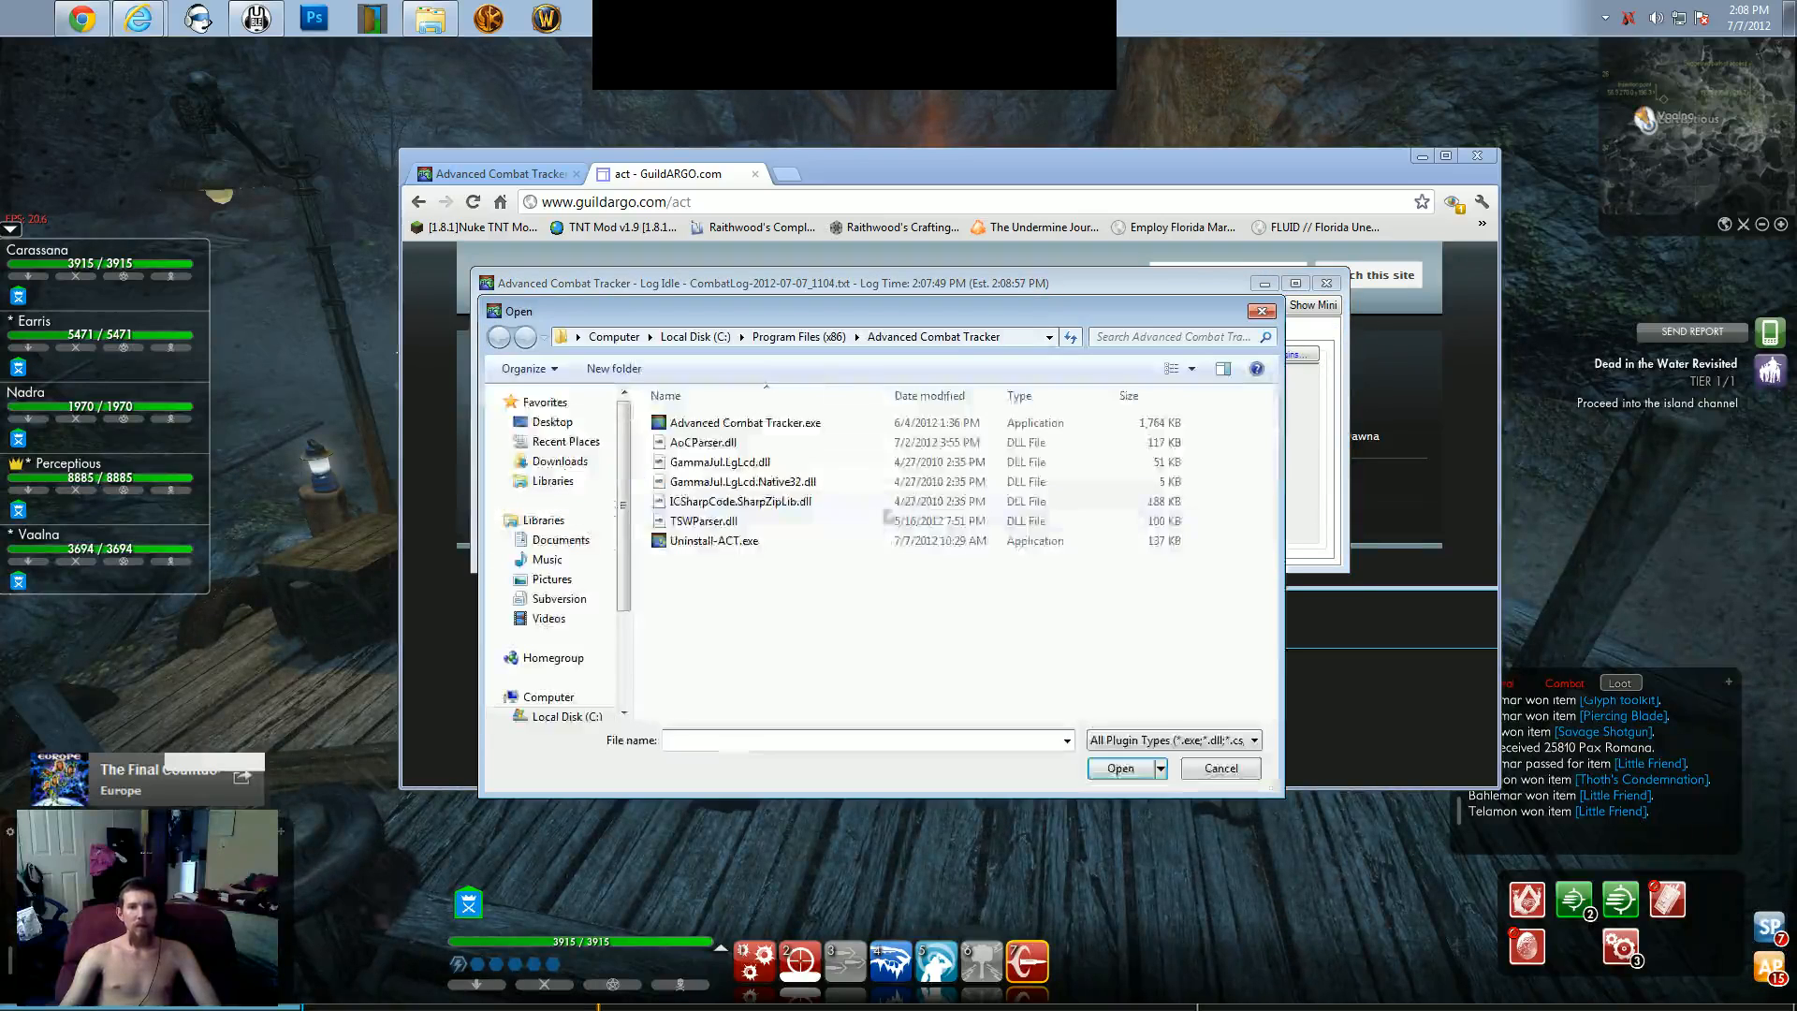
left_click(704, 521)
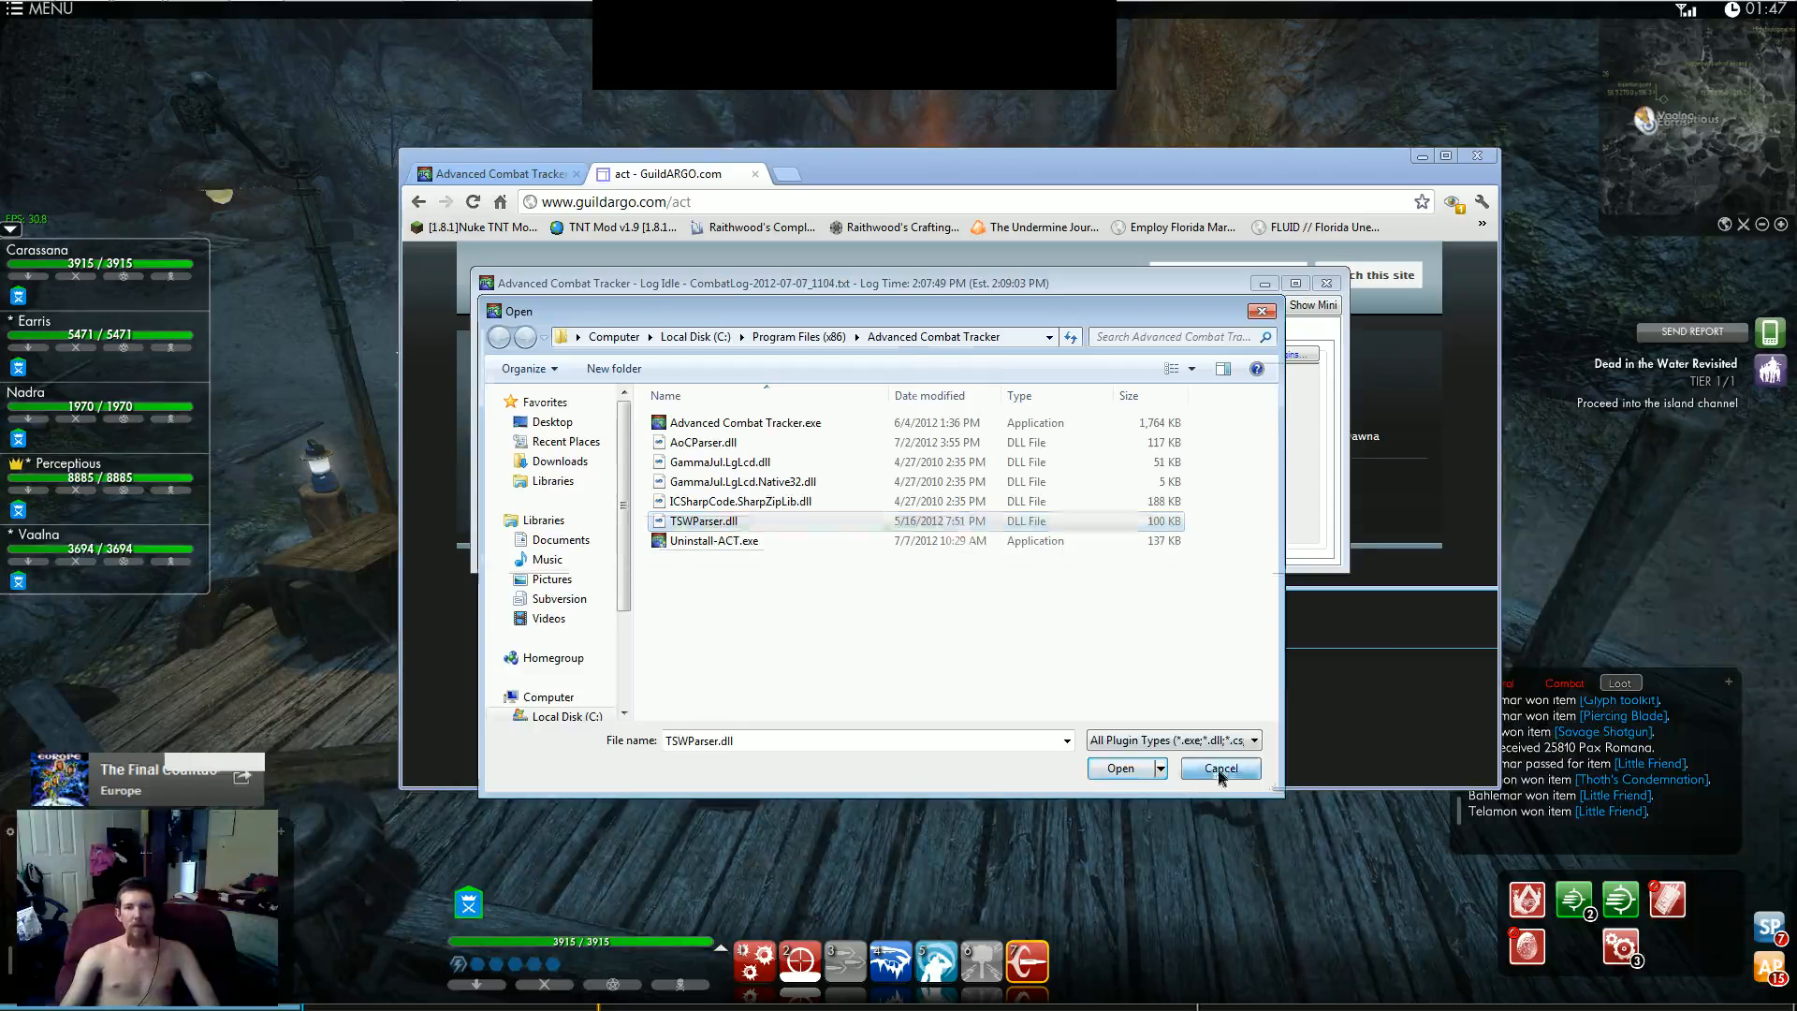
left_click(1120, 768)
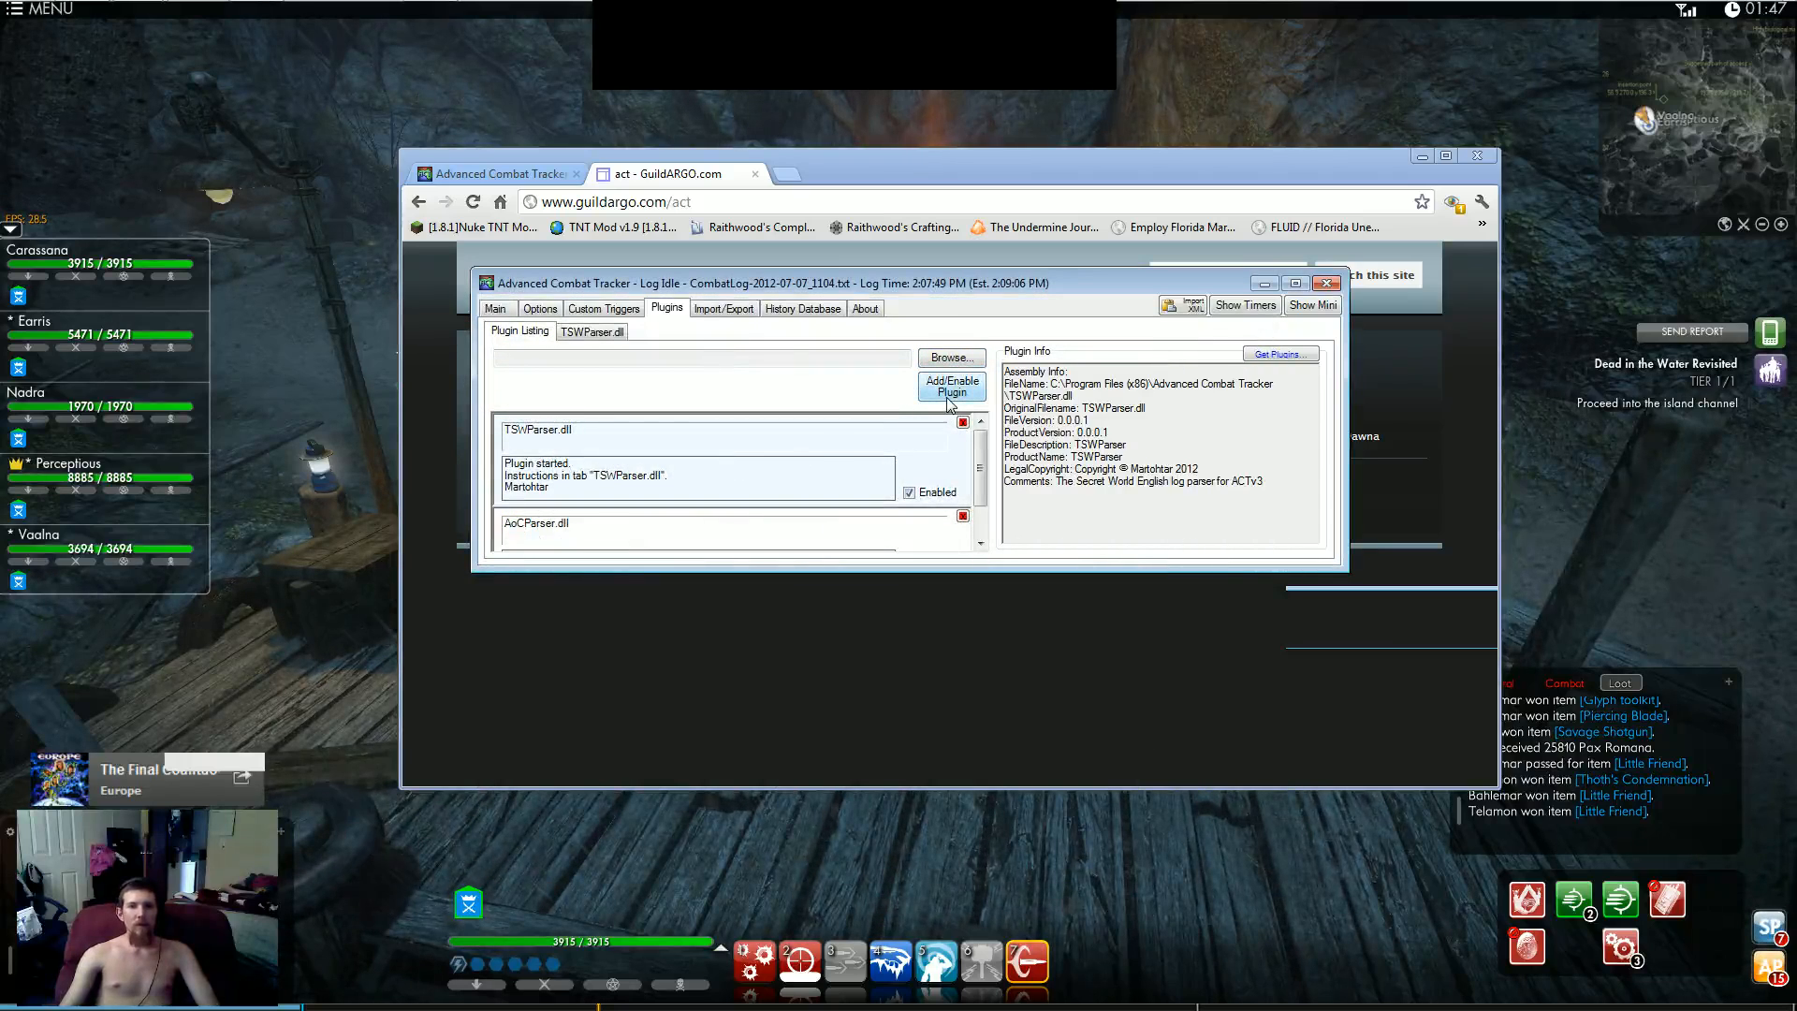
left_click(540, 308)
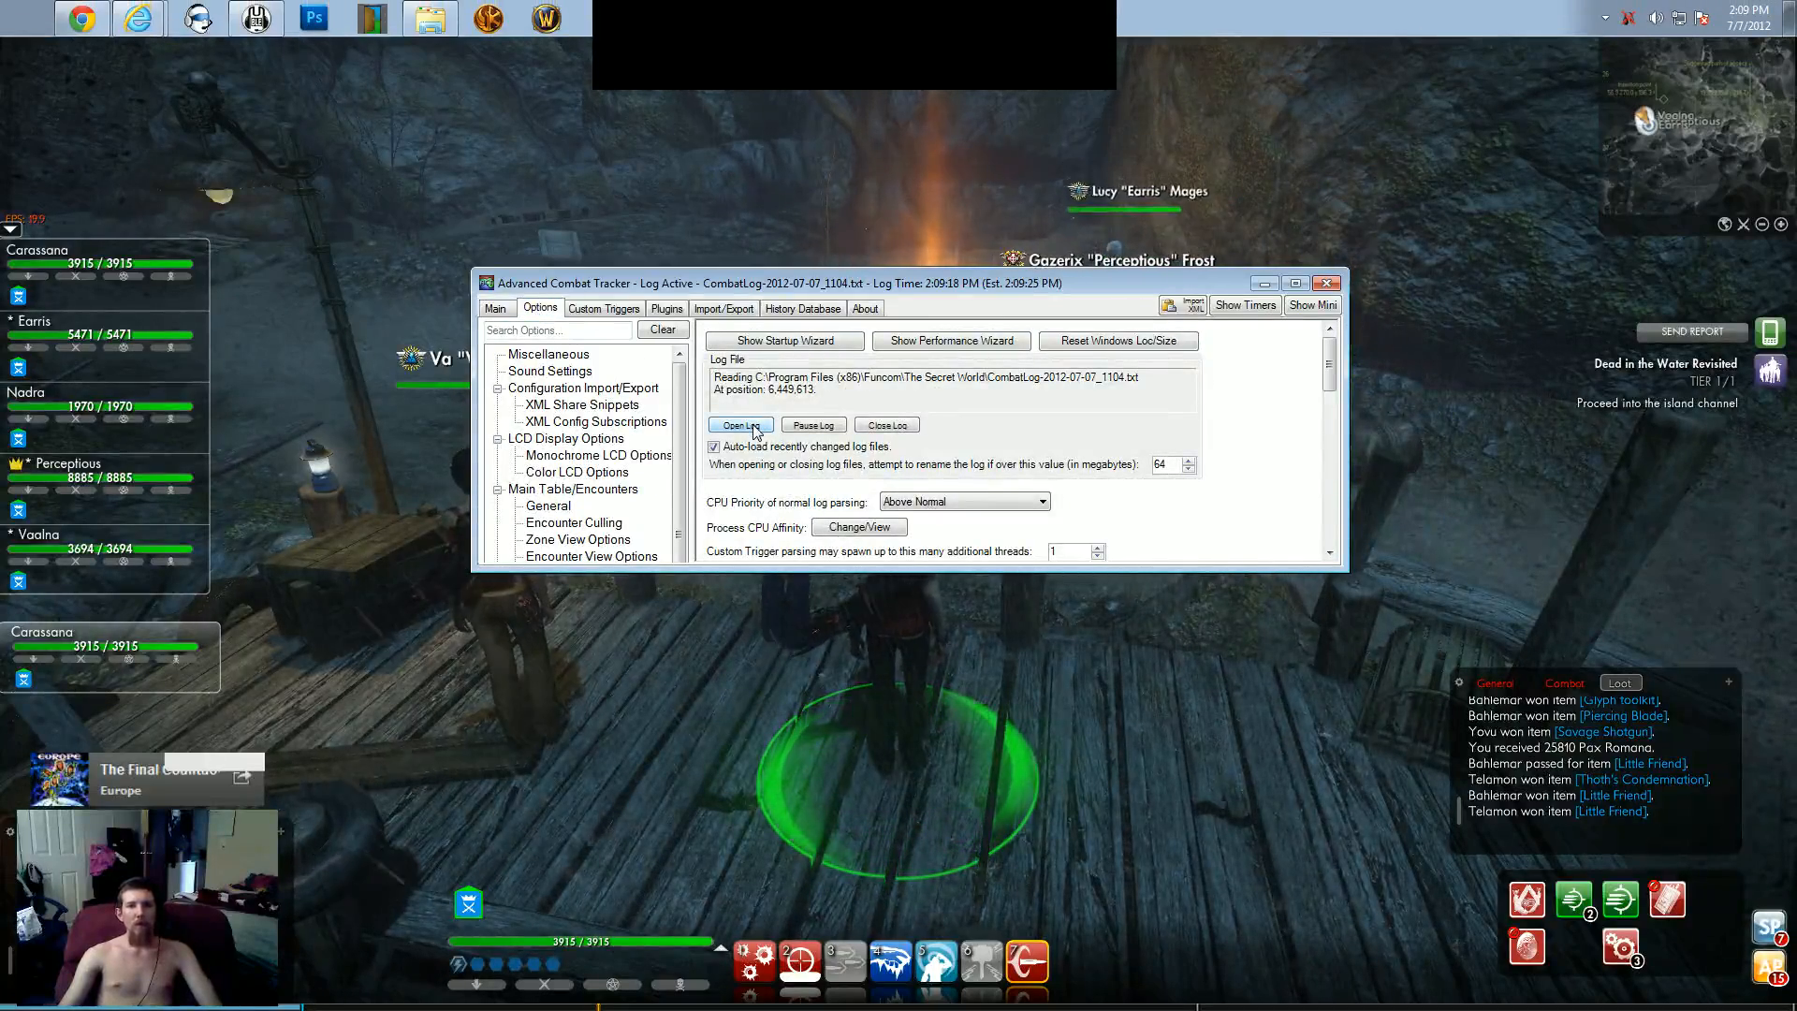
Step: Open the log-file picker from Options > Log File to find TSW CombatLog files
left_click(740, 425)
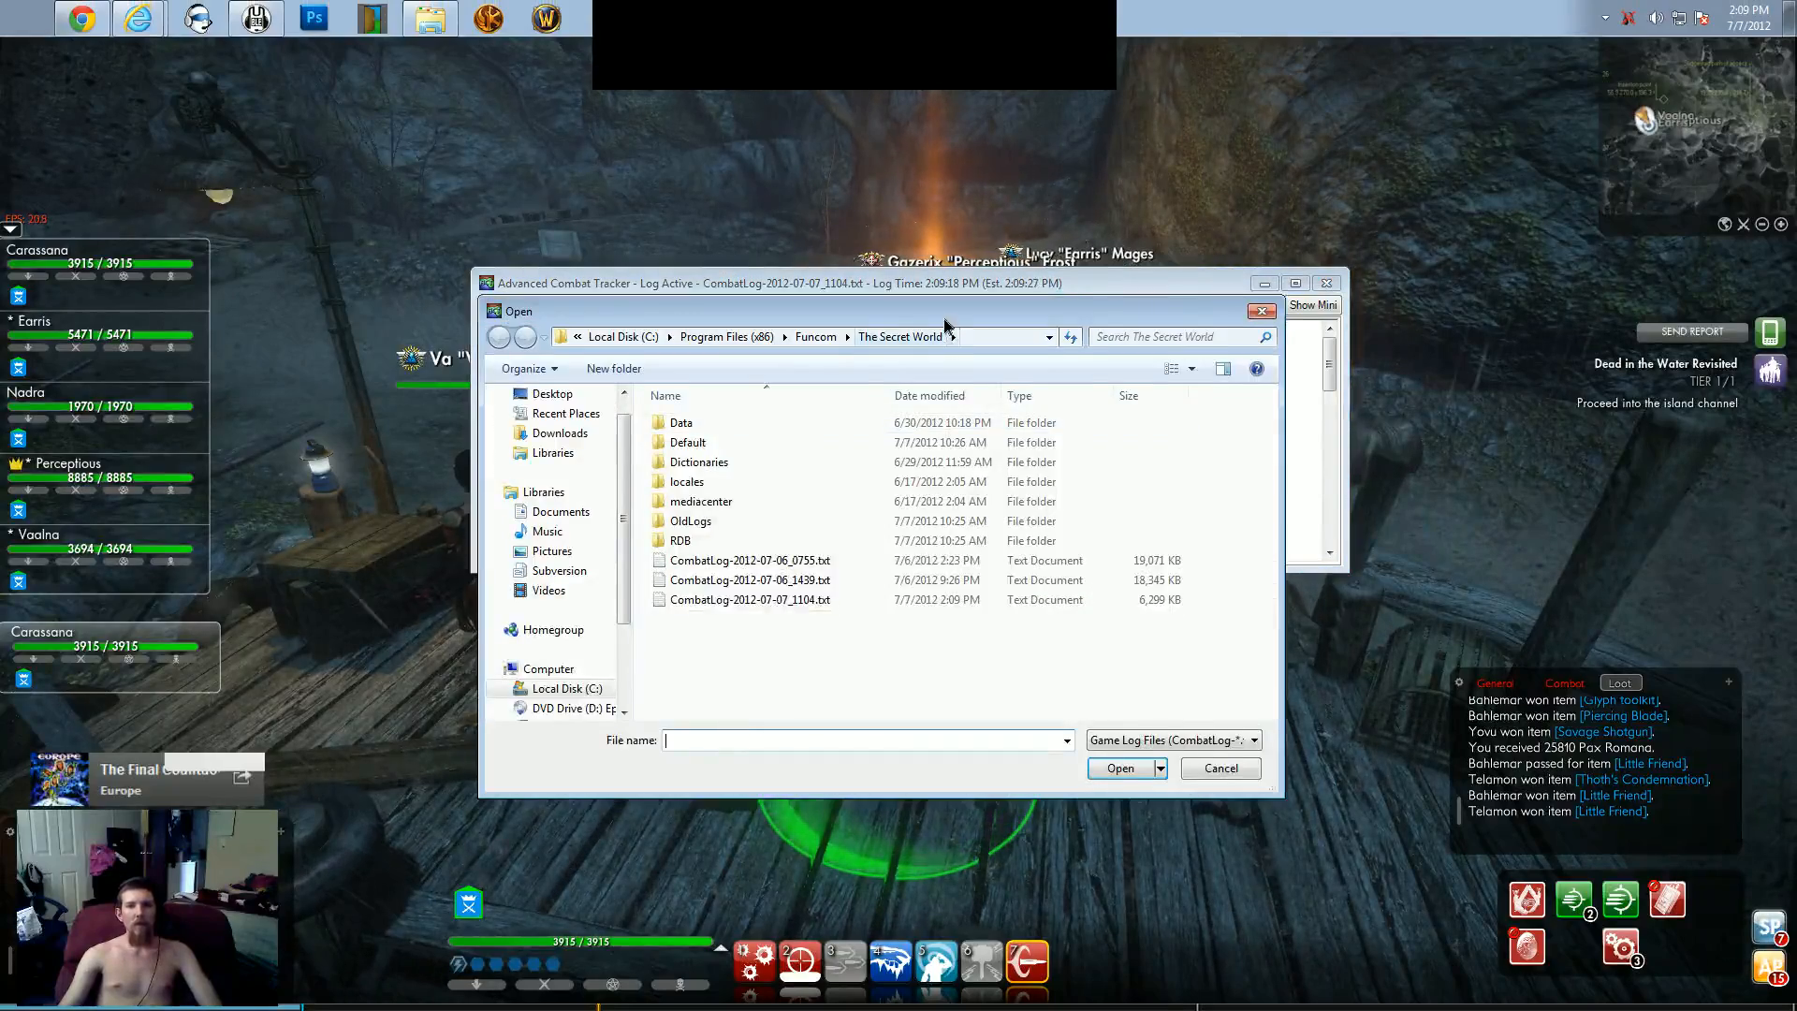